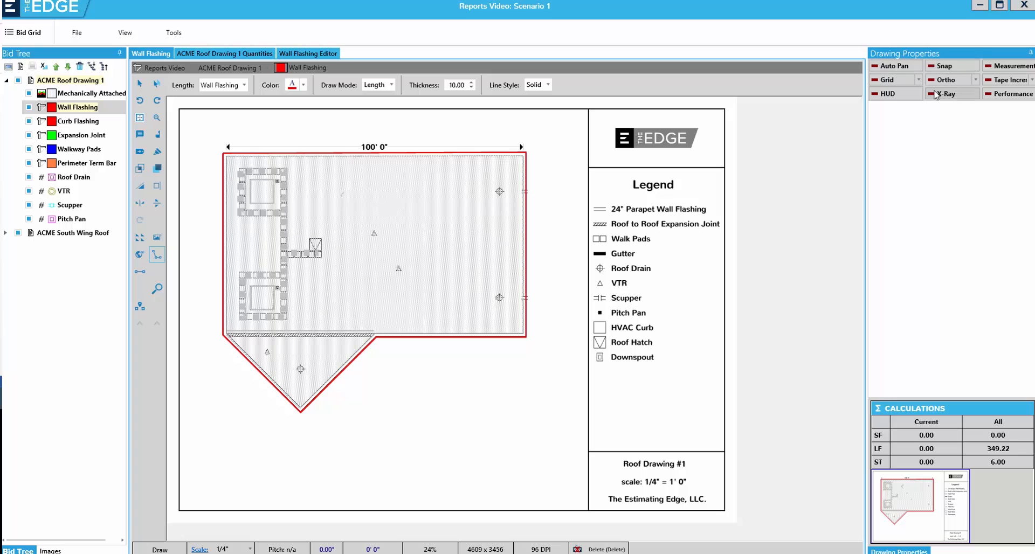
mouse_move(903, 74)
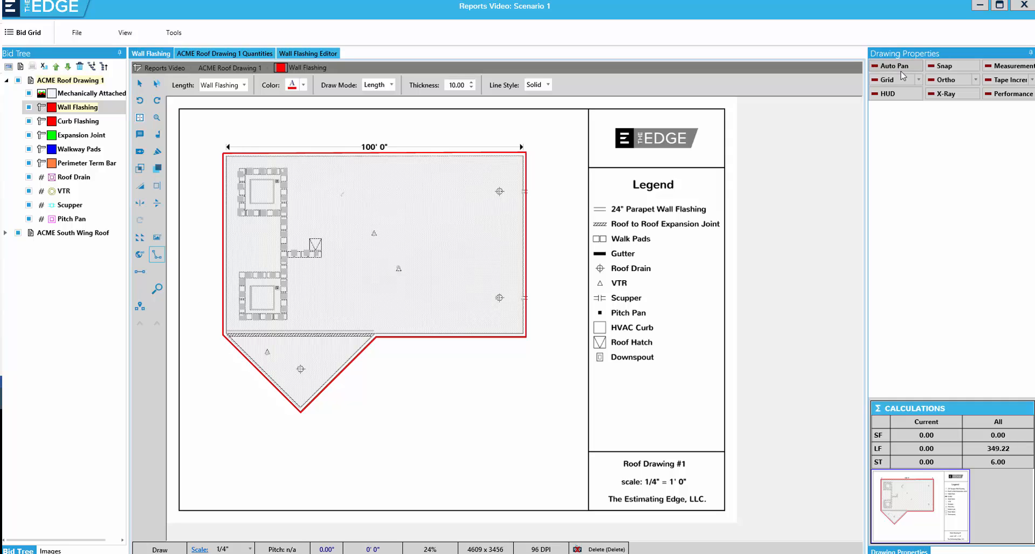
Toggle the drawing grid on and off twice from Drawing Properties while viewing the roof plan.
left_click(875, 79)
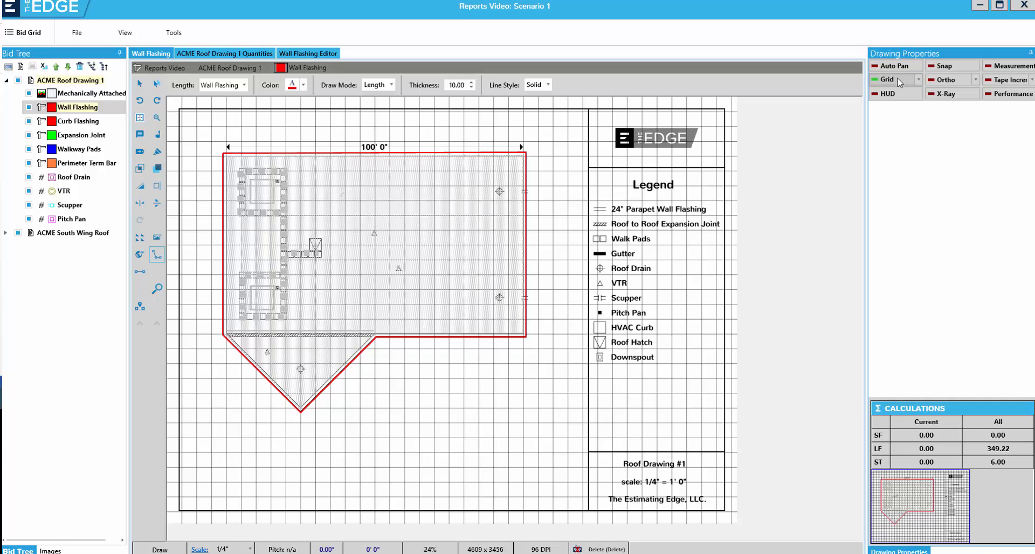
left_click(887, 78)
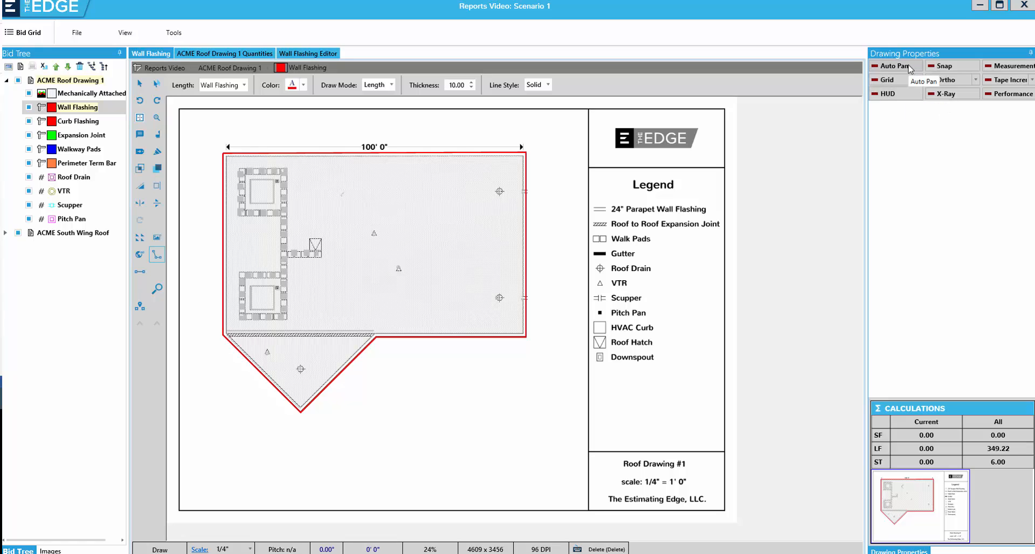
mouse_move(912, 70)
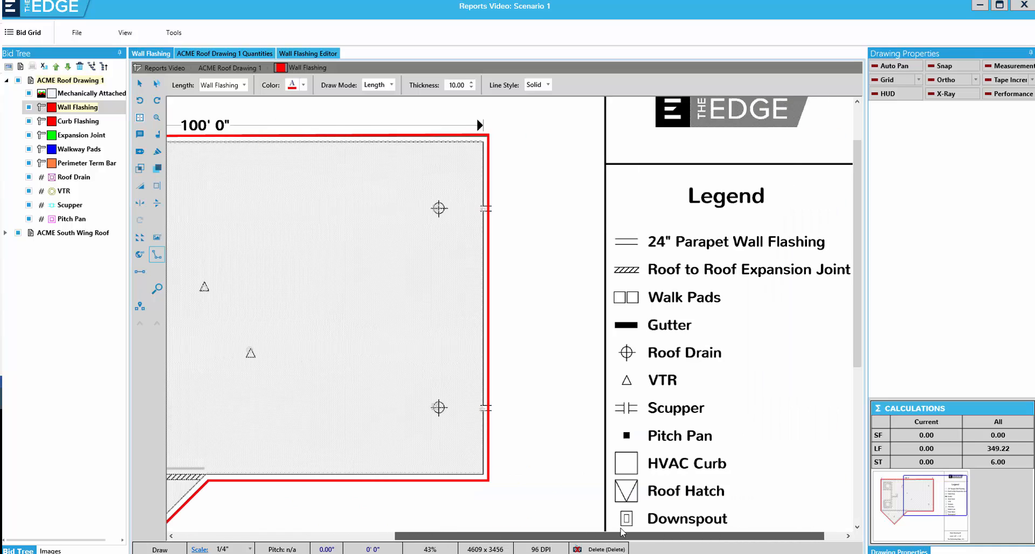
scroll("down", 3)
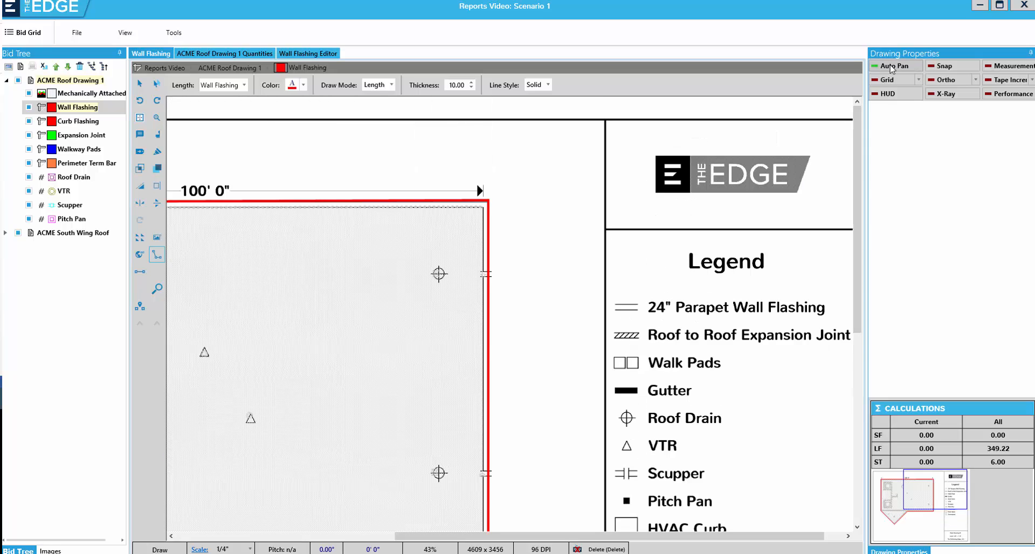
scroll("down", 3)
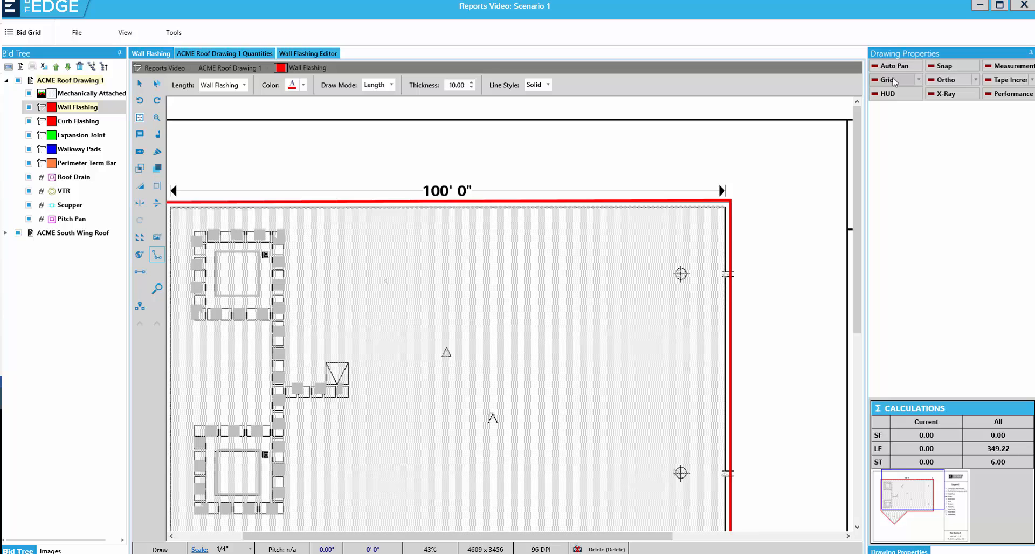
left_click(876, 78)
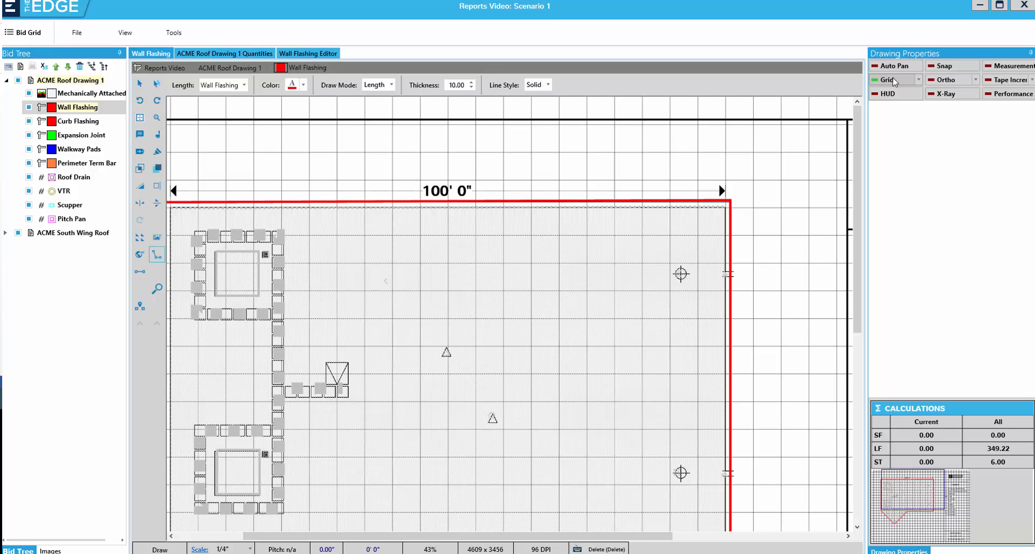
left_click(887, 80)
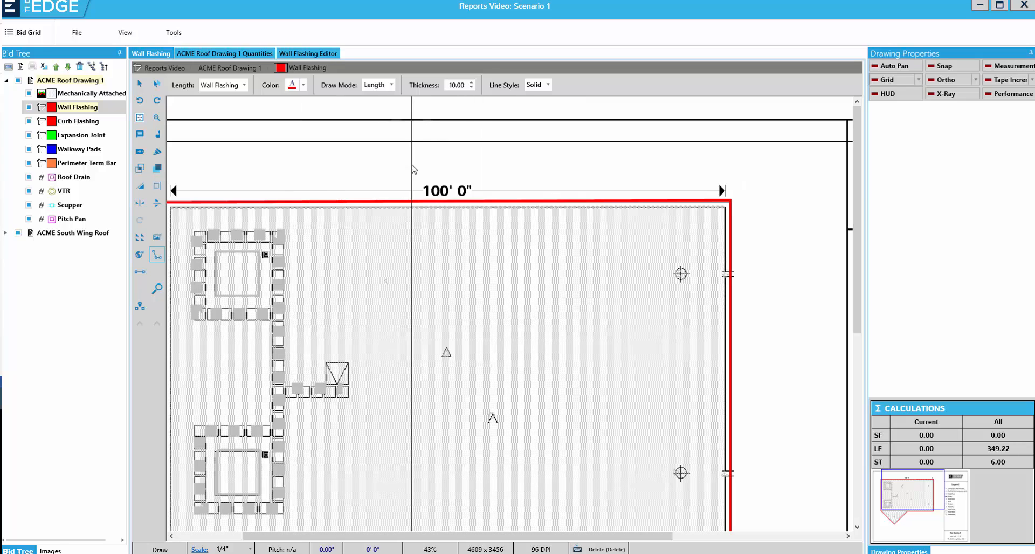
Start a red Wall Flashing zigzag line above the roof plan's 100' dimension.
left_click(447, 137)
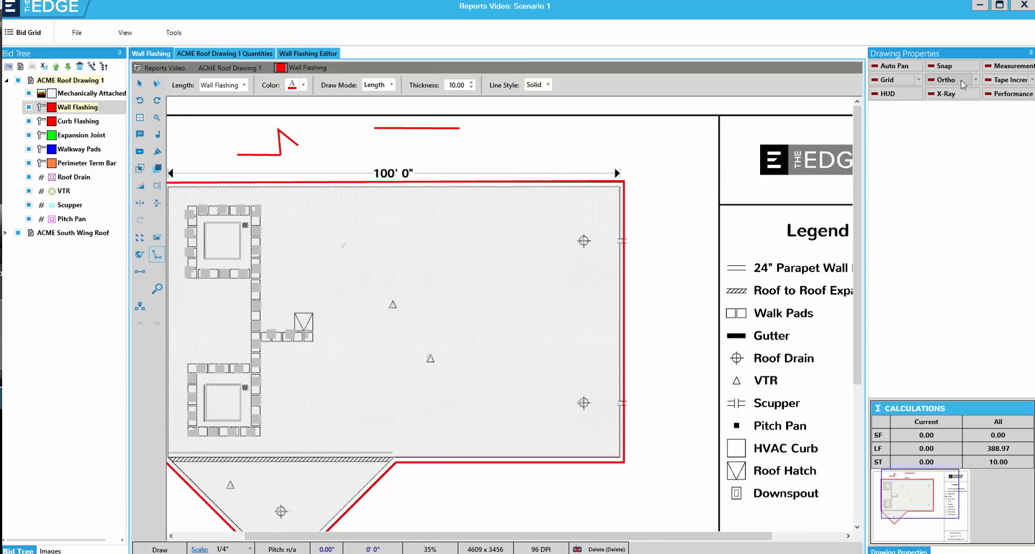
Enable Ortho and choose a custom constraint angle for the stepped and angled flashing lines.
left_click(945, 80)
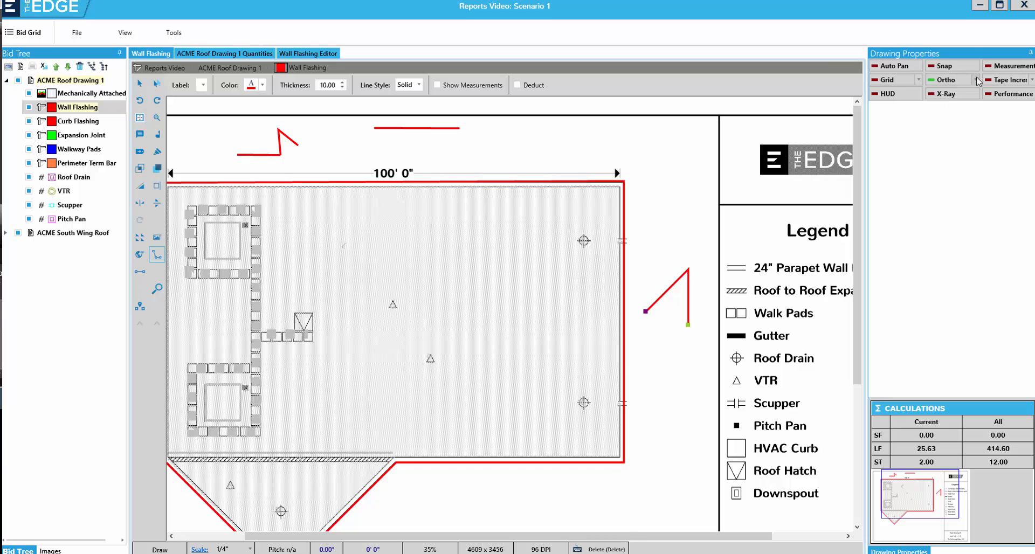
left_click(978, 80)
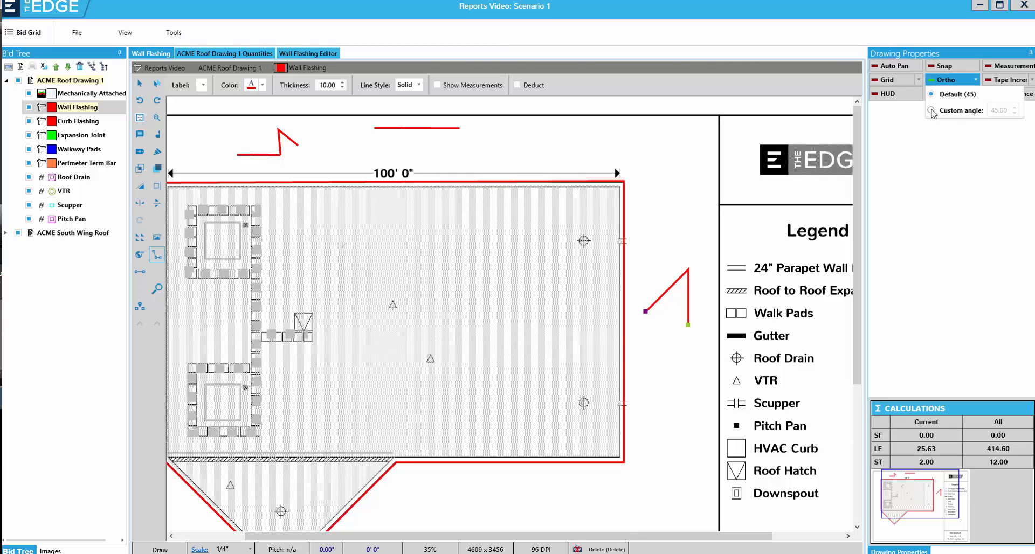
left_click(931, 110)
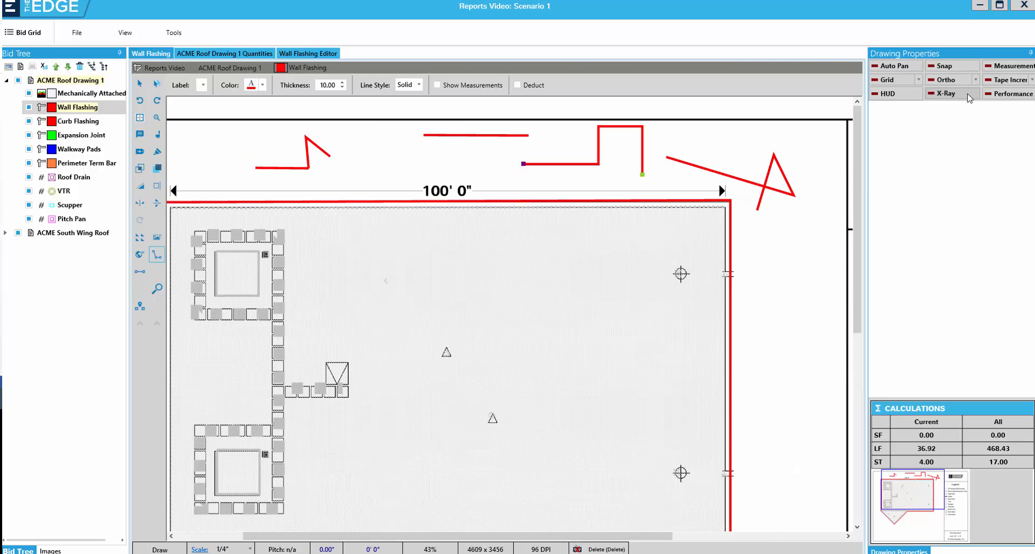
Switch to Select and inspect the straight top test line's Shape Information.
left_click(944, 94)
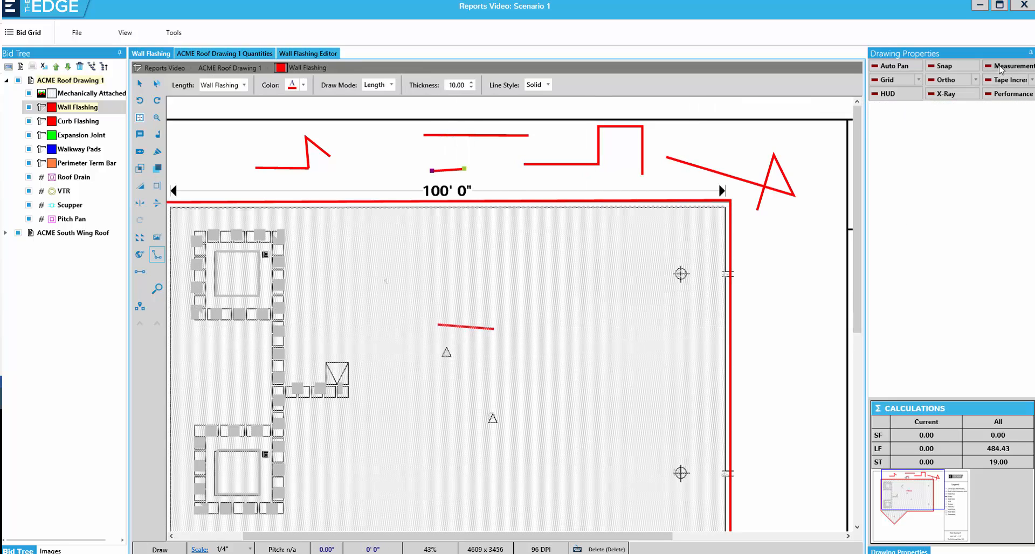
mouse_move(1008, 66)
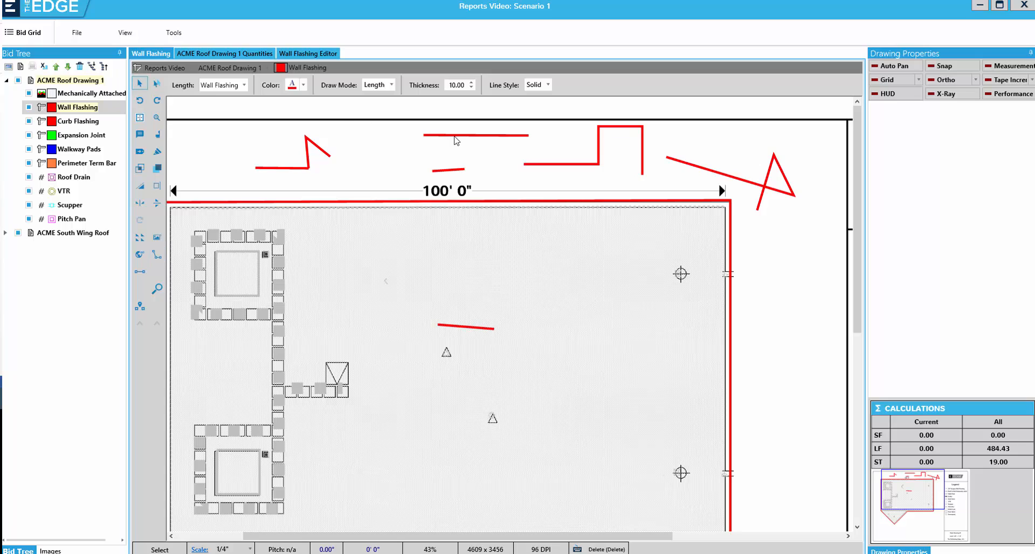
left_click(475, 135)
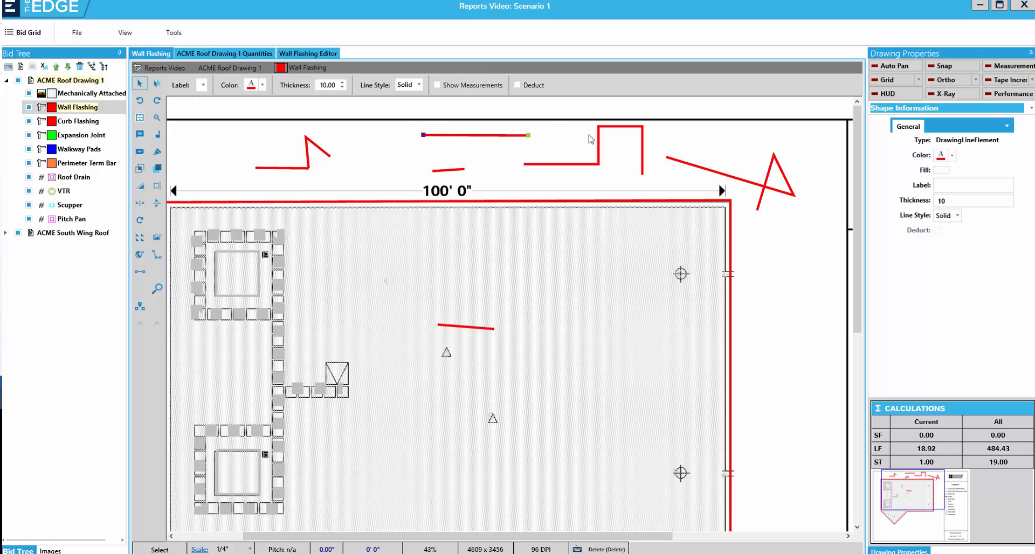
mouse_move(1009, 66)
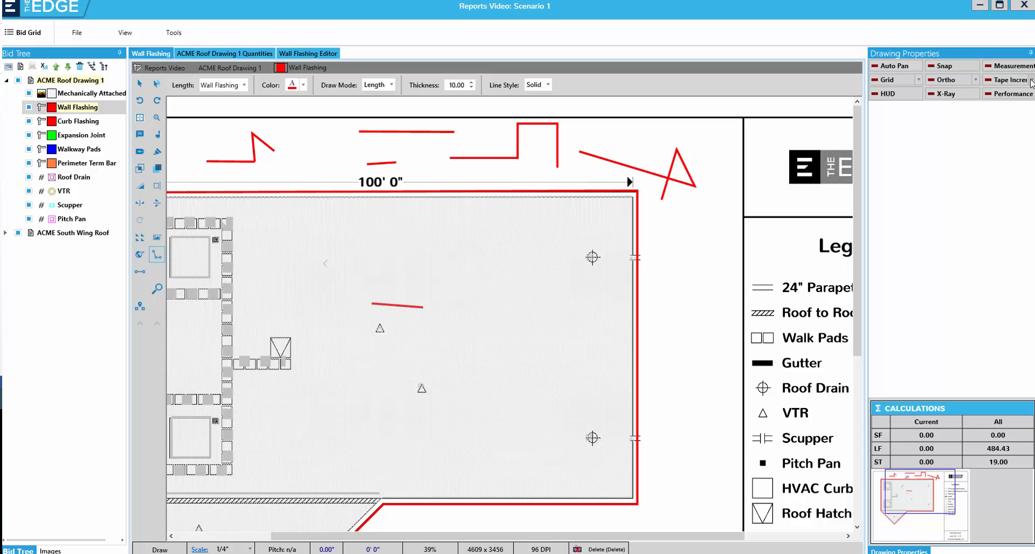
Set the tape increment to 12" and draw another Wall Flashing run on the canvas.
left_click(1008, 79)
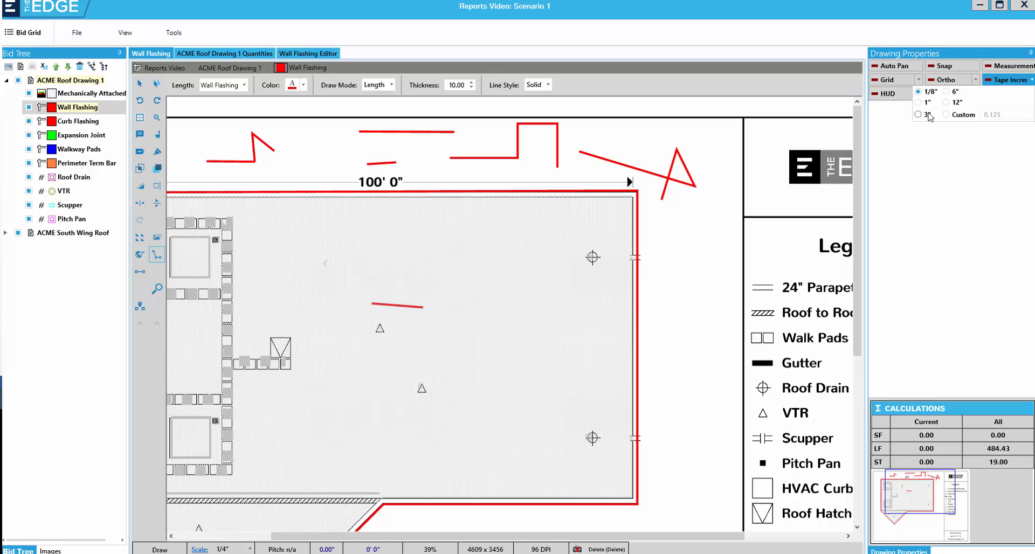
mouse_move(949, 112)
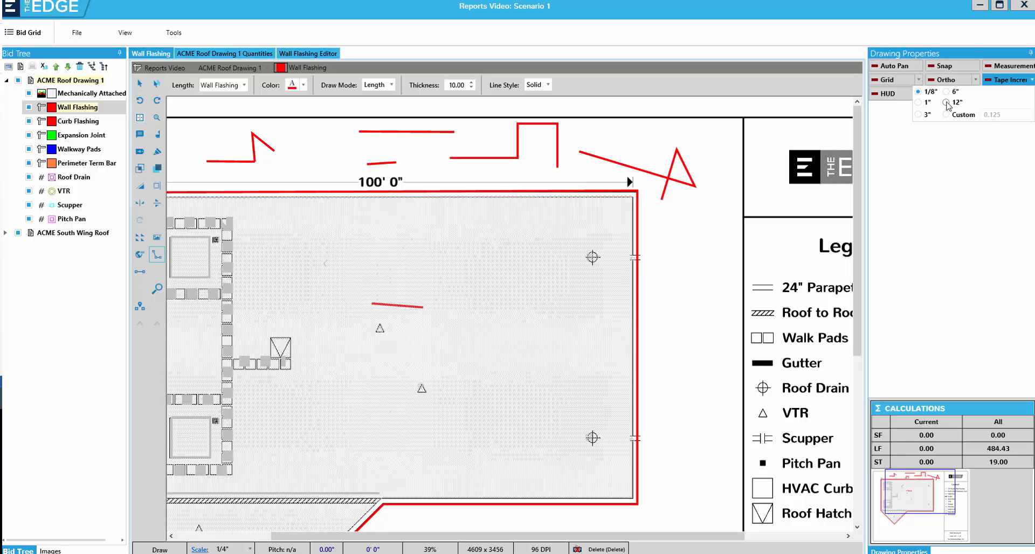
left_click(947, 101)
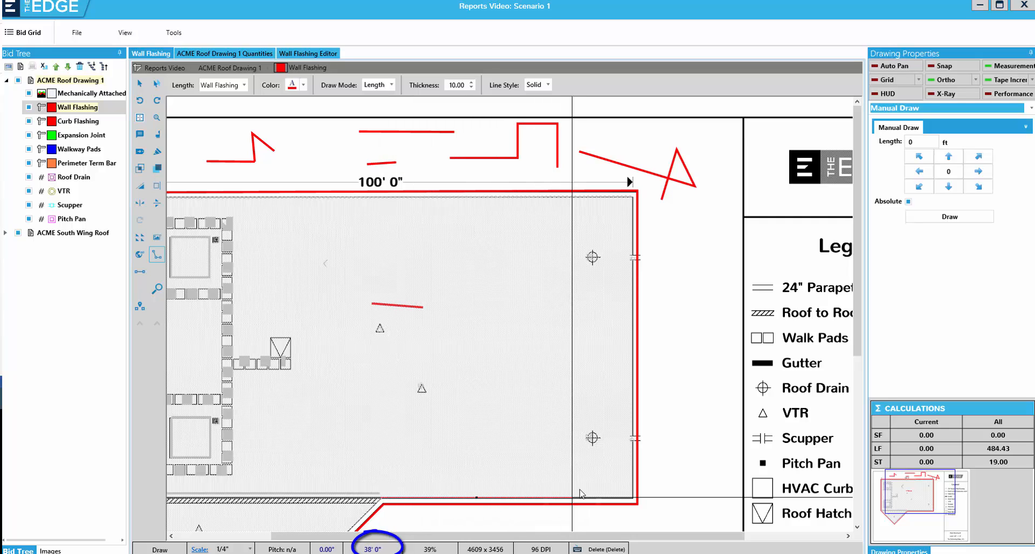
left_click_drag(582, 494, 631, 501)
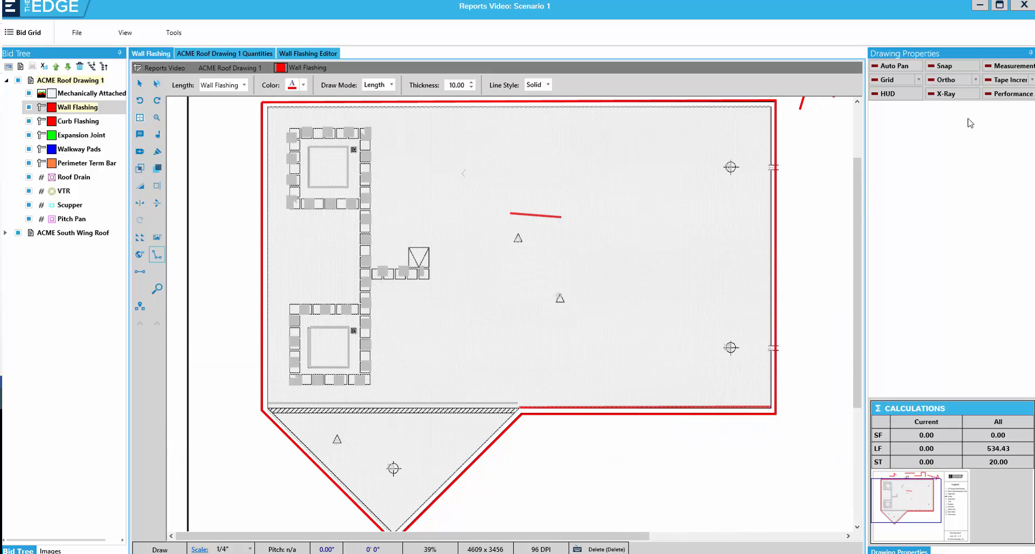
mouse_move(980, 127)
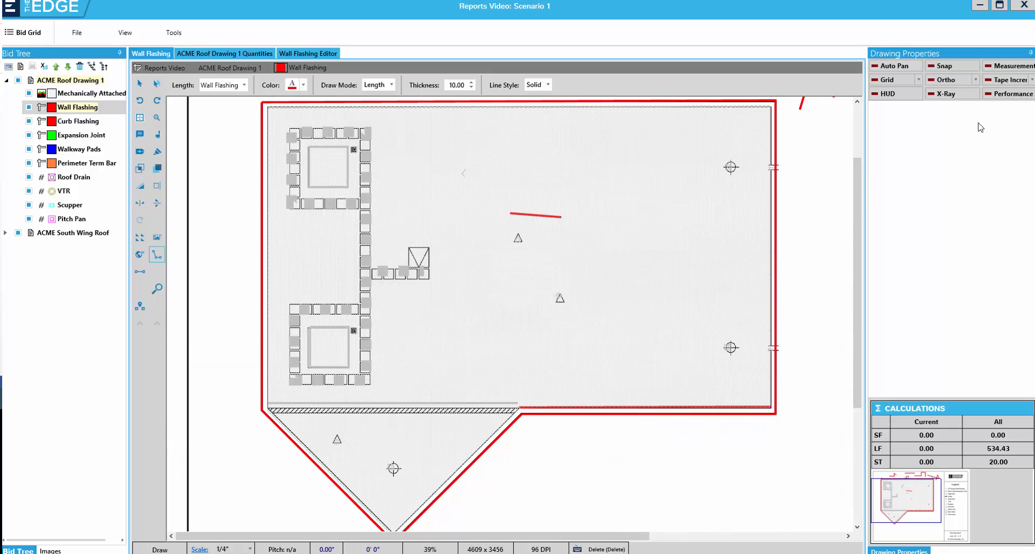
mouse_move(1000, 93)
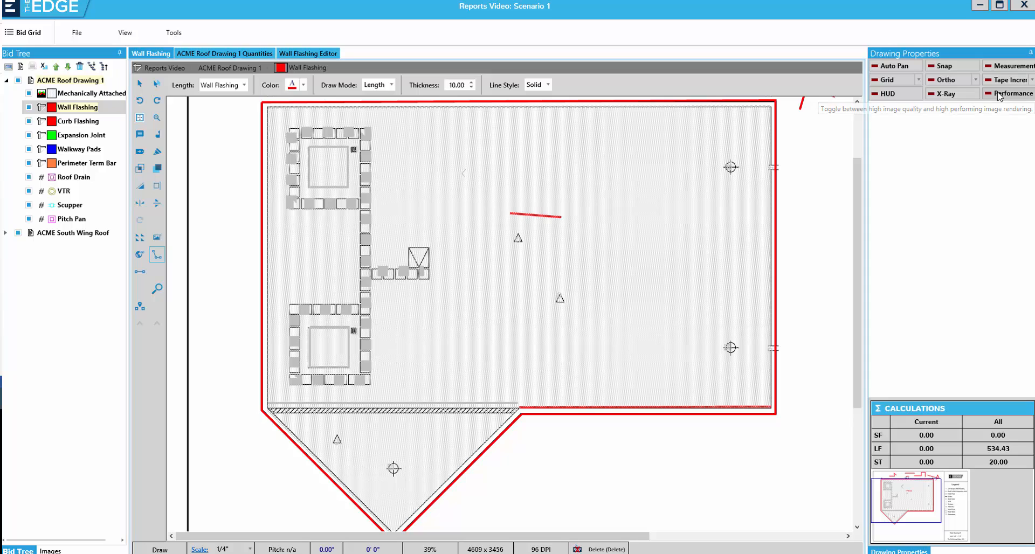